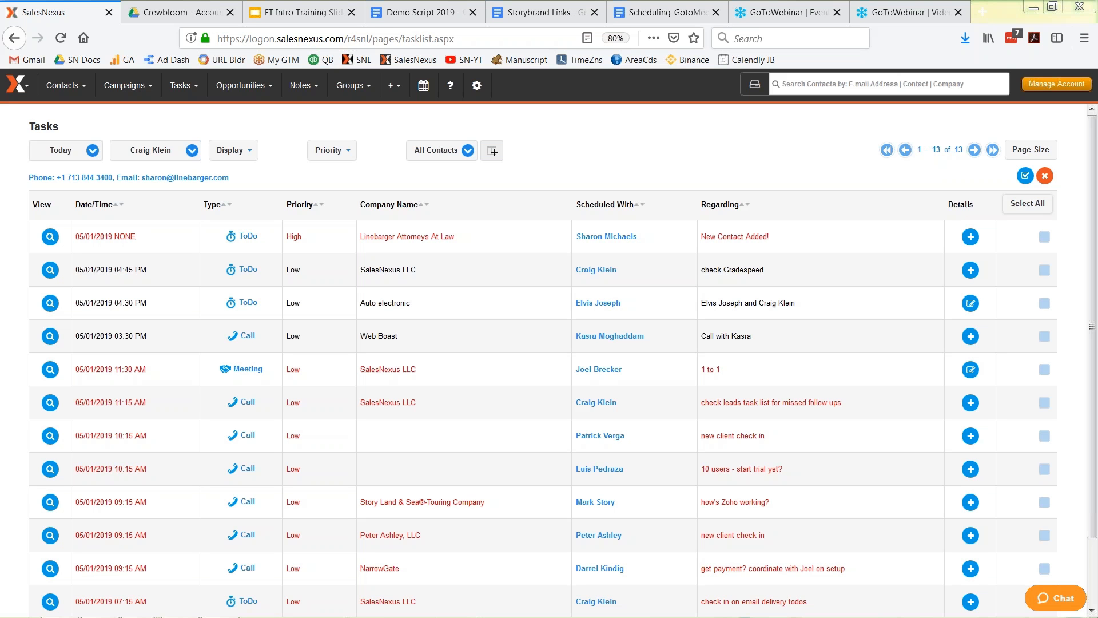
mouse_move(565, 249)
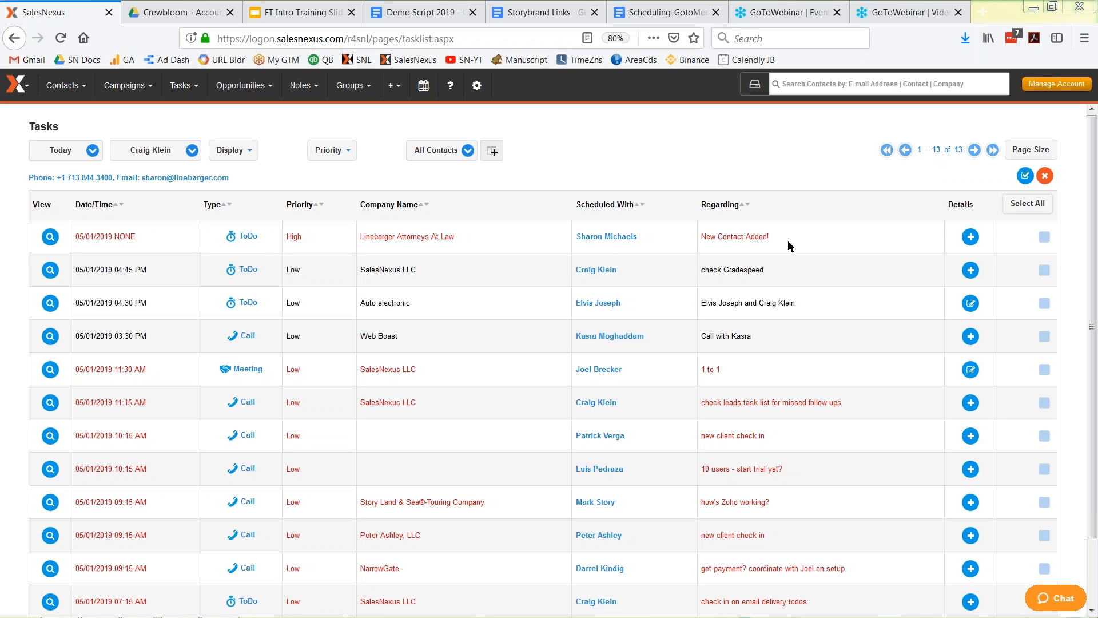
mouse_move(606, 236)
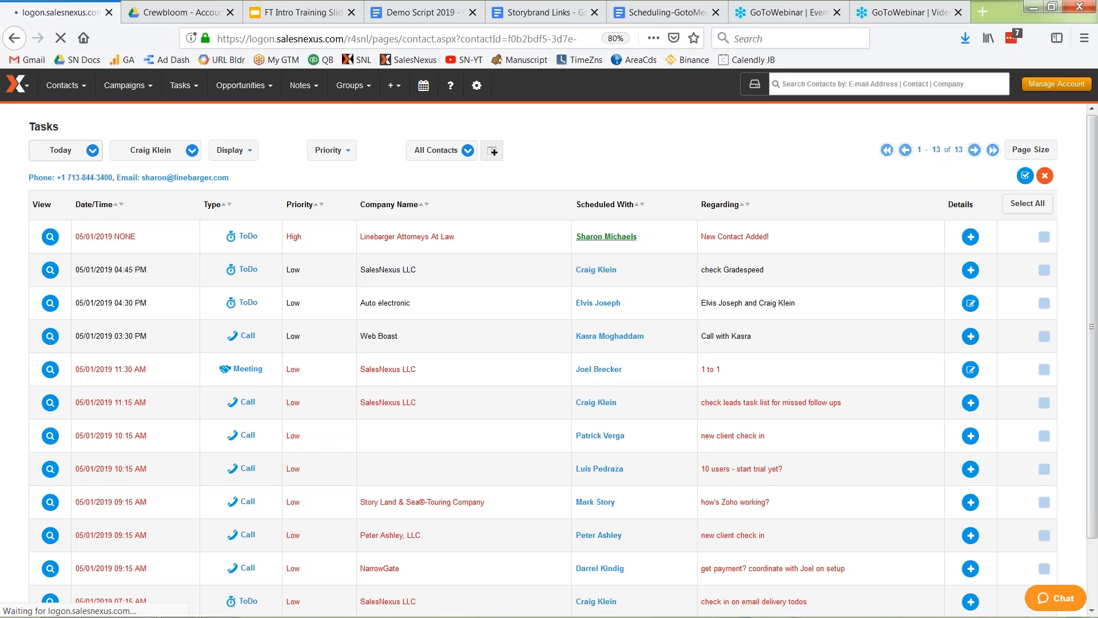
click(607, 235)
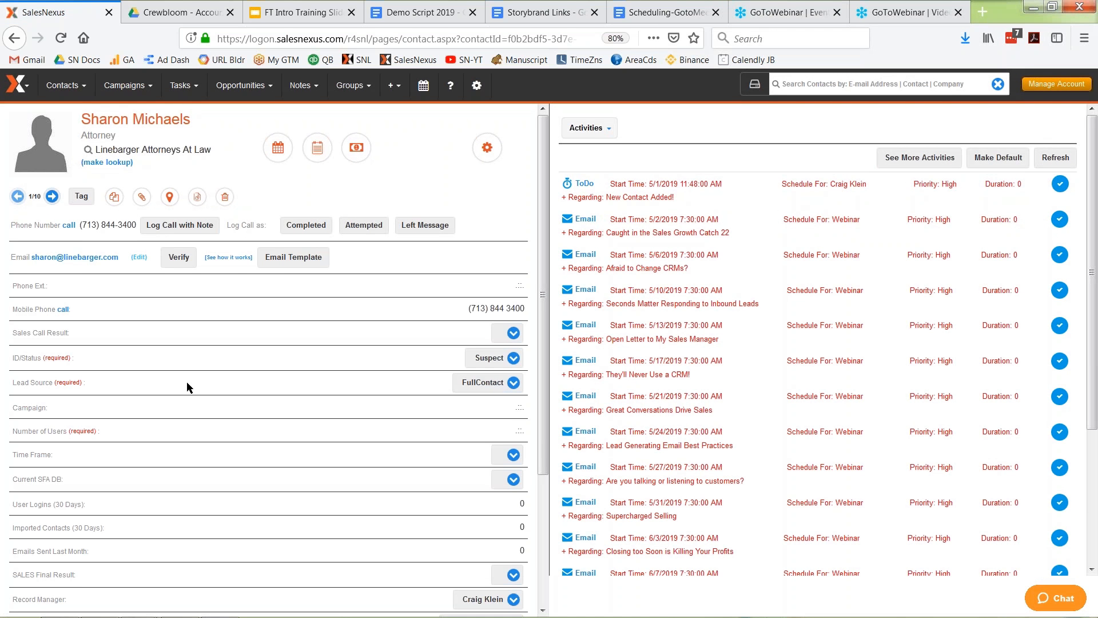
mouse_move(497, 382)
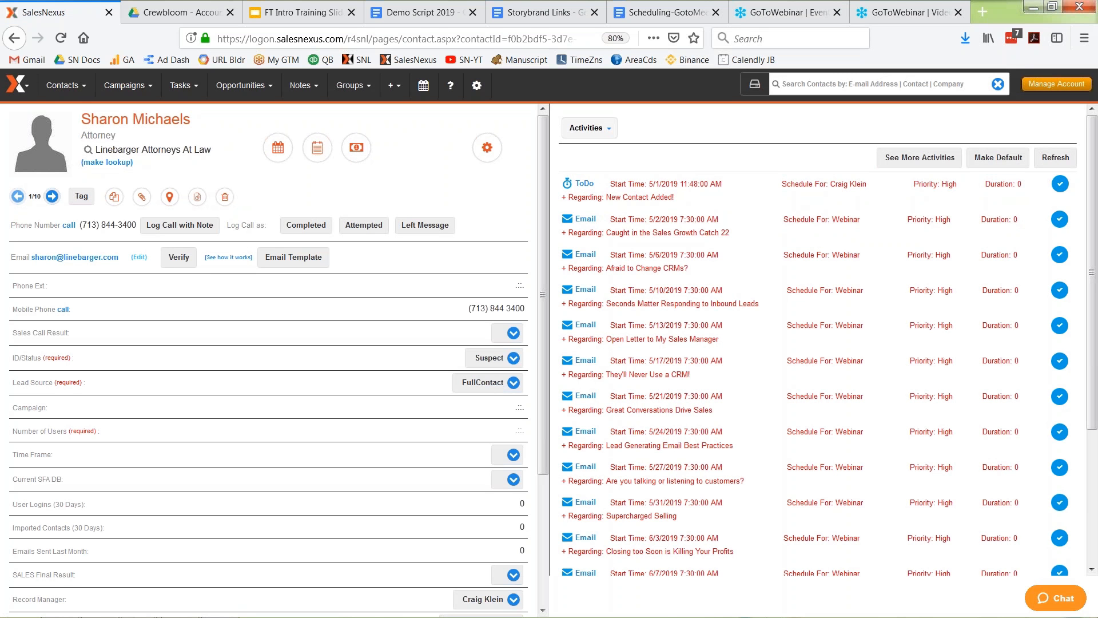
mouse_move(624, 307)
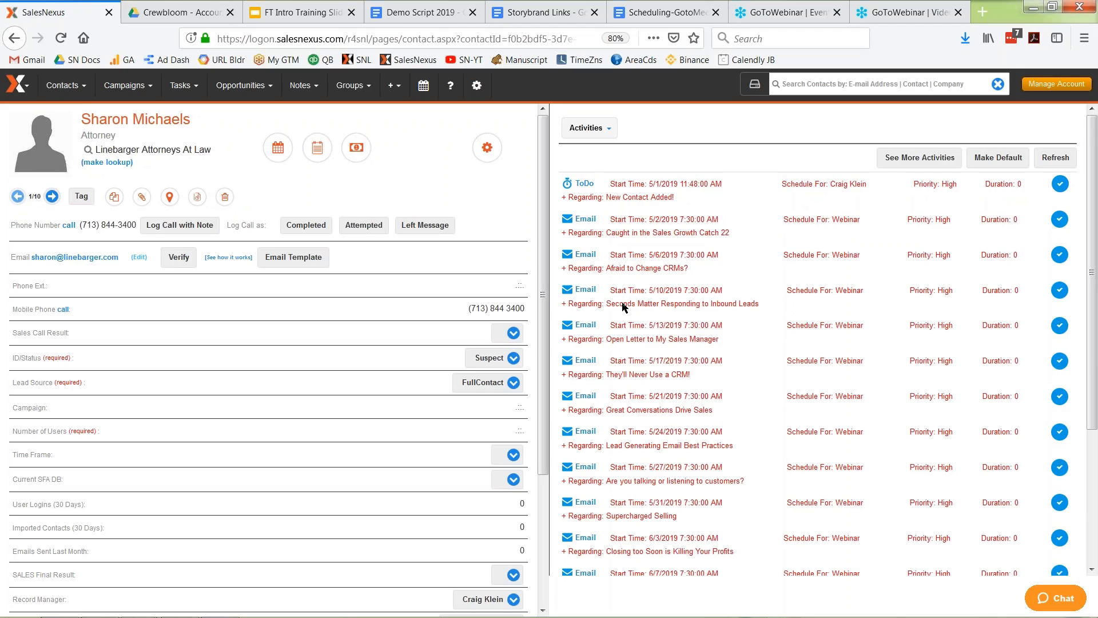
mouse_move(637, 572)
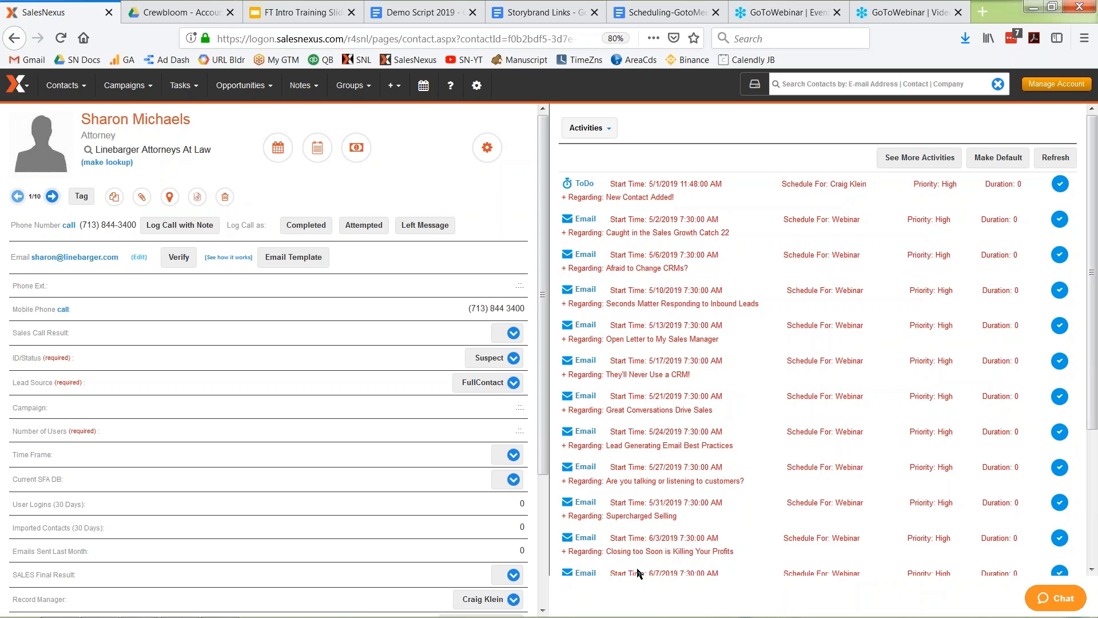